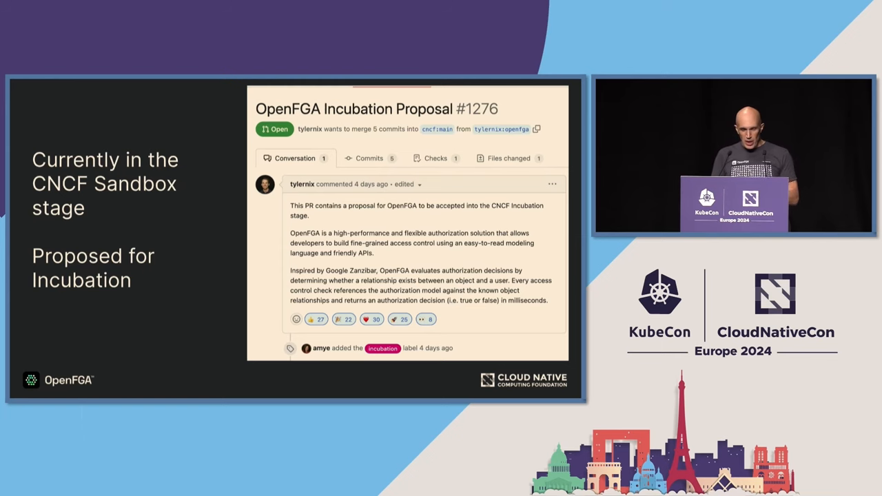
key("right")
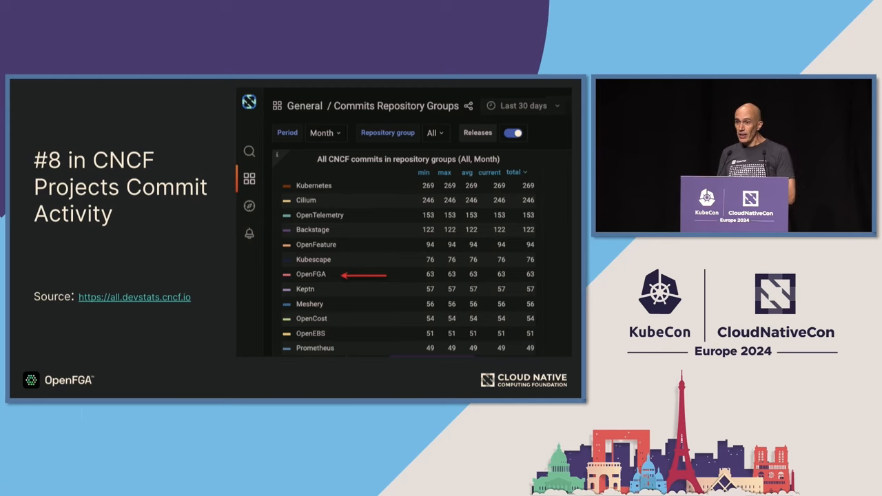
key("Right")
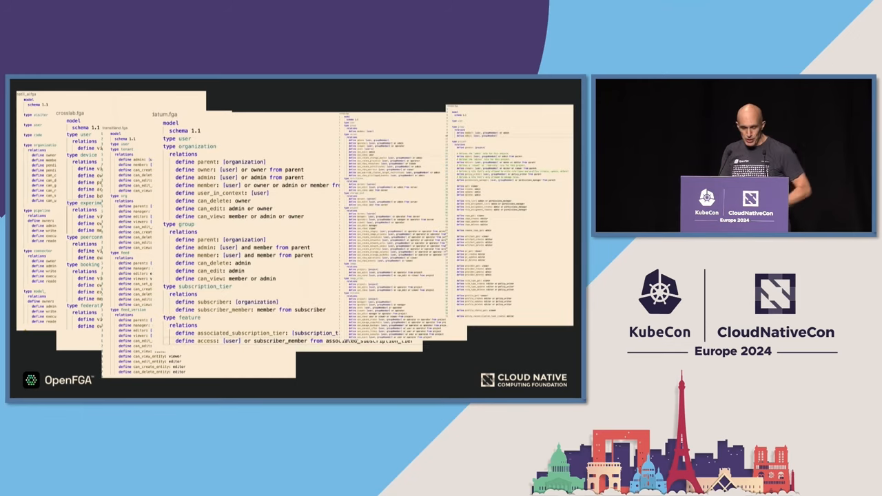
key("Right")
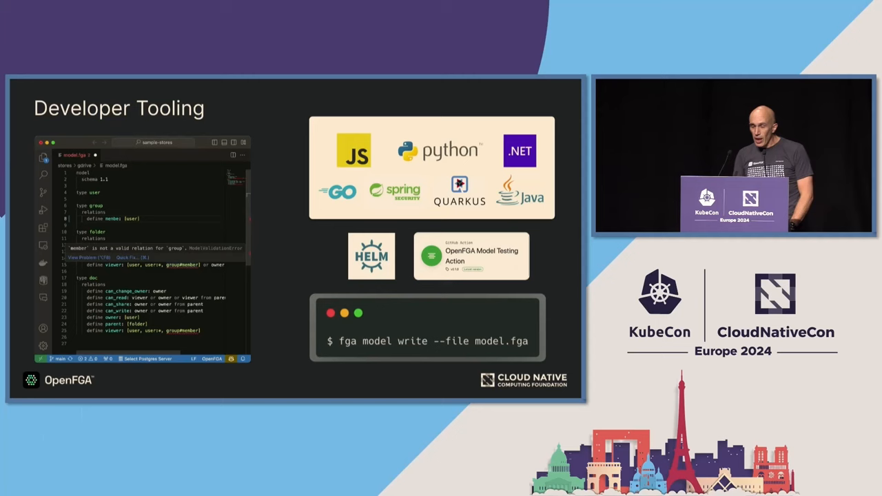